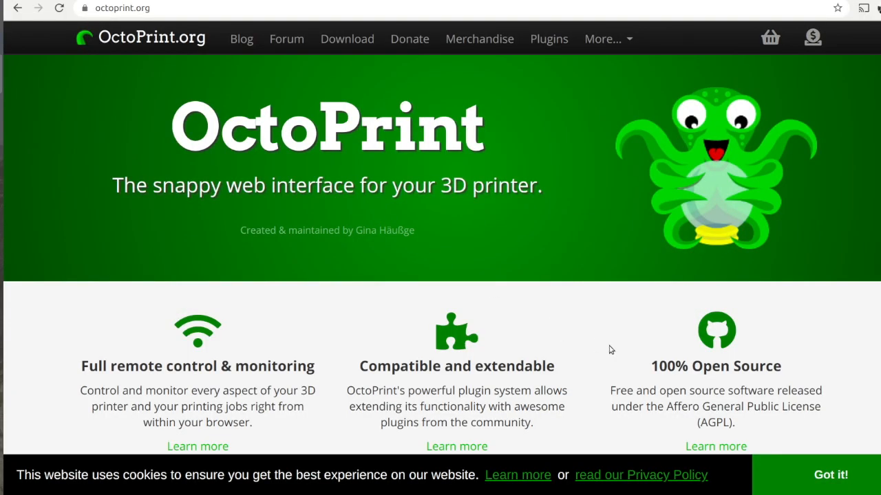
# - Go to the local OctoPrint server at 192.168.4.25 in Chrome
pyautogui.click(346, 39)
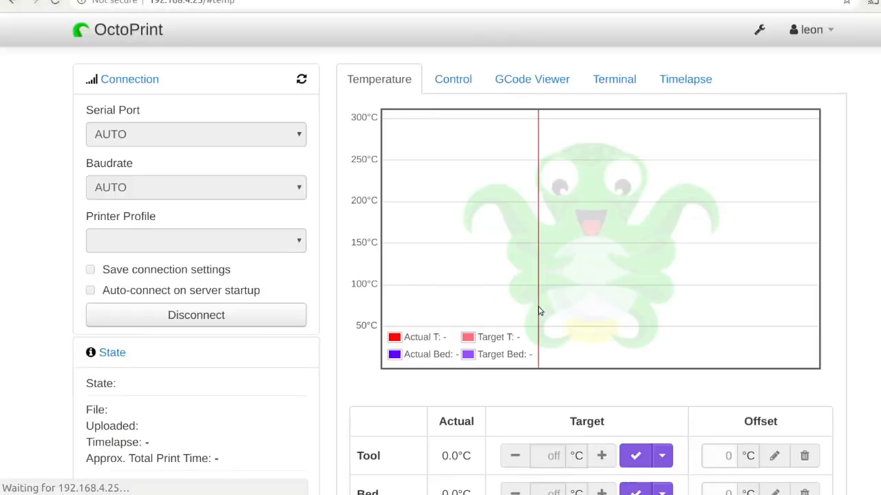
# - Connect OctoPrint to the printer, then launch ./Ultimaker_Cura-4.5.0.AppImage from Terminal
pyautogui.click(195, 315)
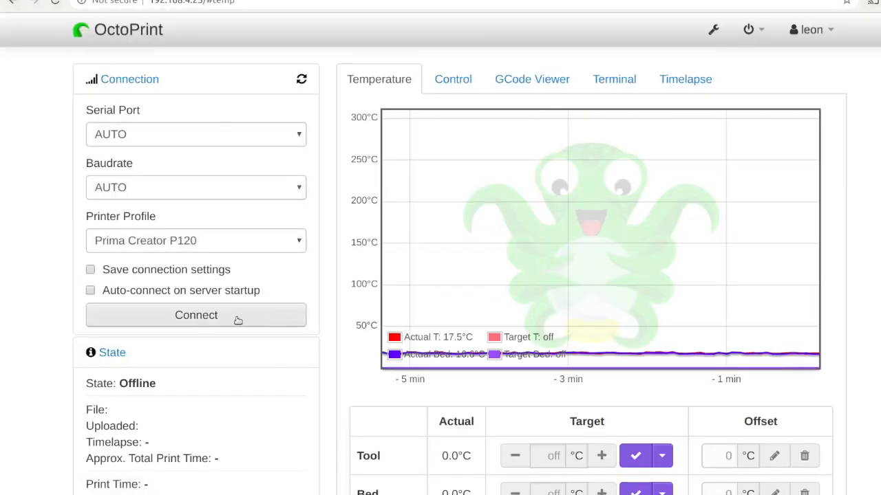
pyautogui.click(195, 315)
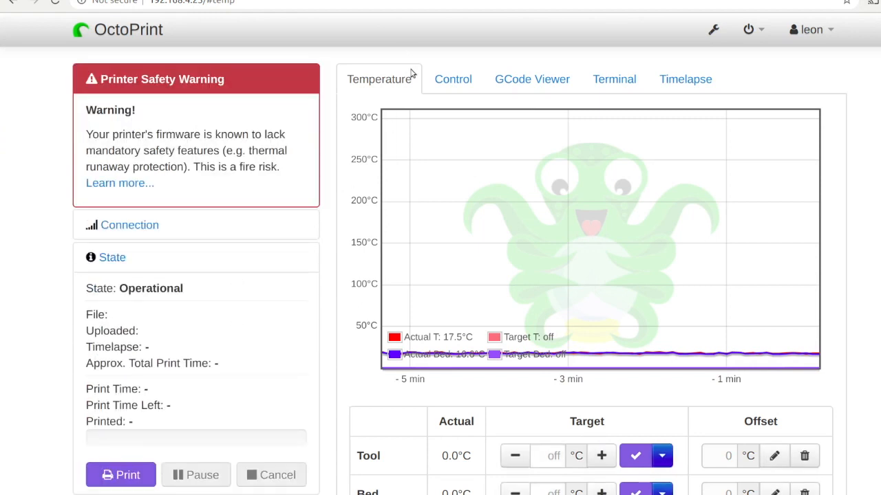
pyautogui.click(452, 79)
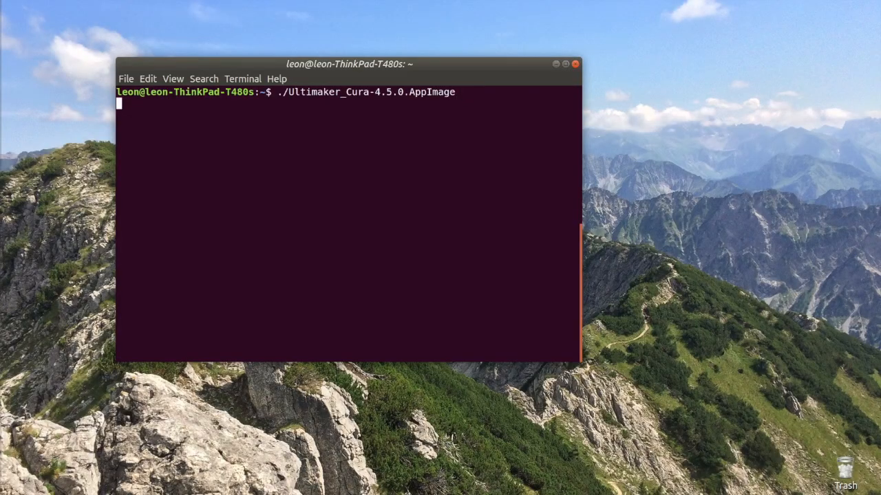
pyautogui.press('Return')
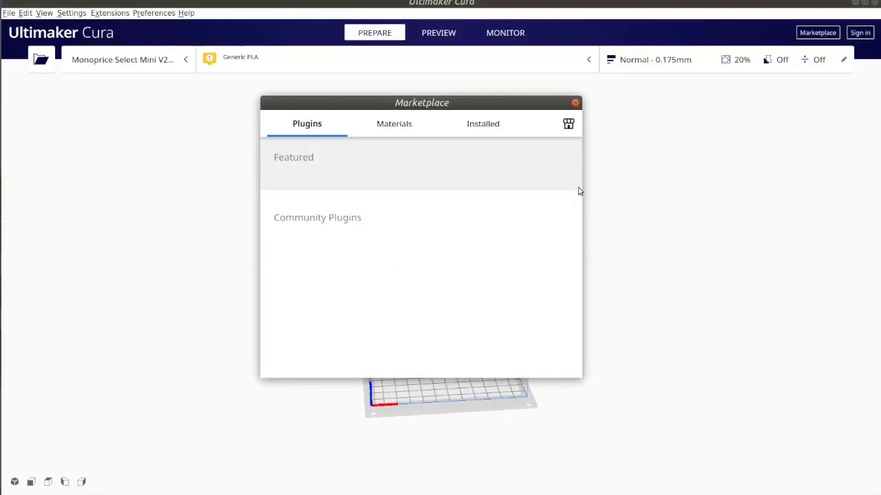
pyautogui.moveTo(543, 194)
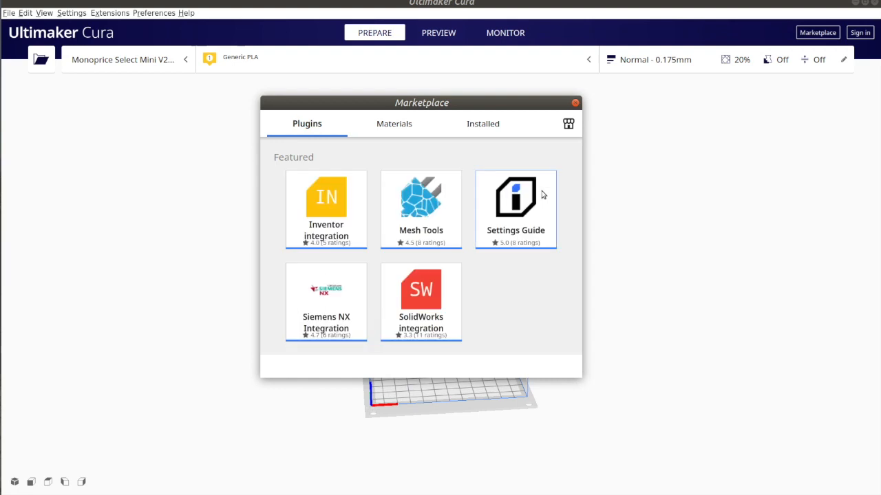
pyautogui.moveTo(564, 153)
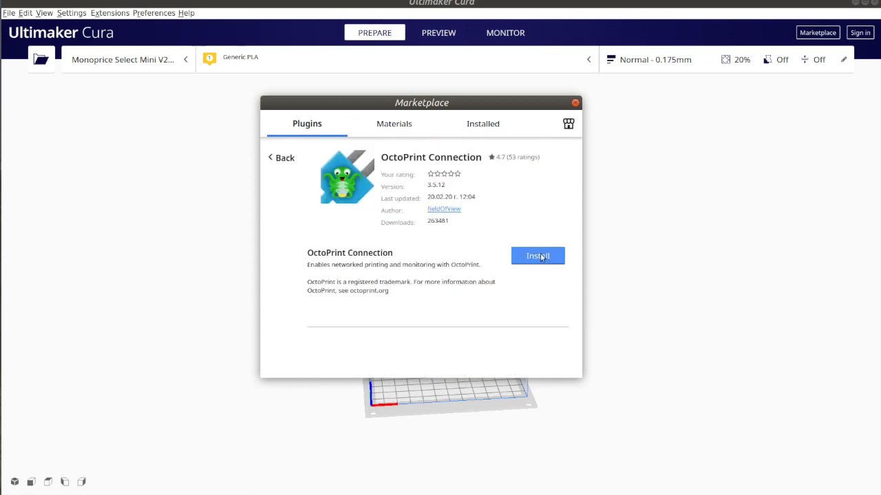
# - Install the OctoPrint Connection plugin from Cura's Marketplace
pyautogui.click(537, 256)
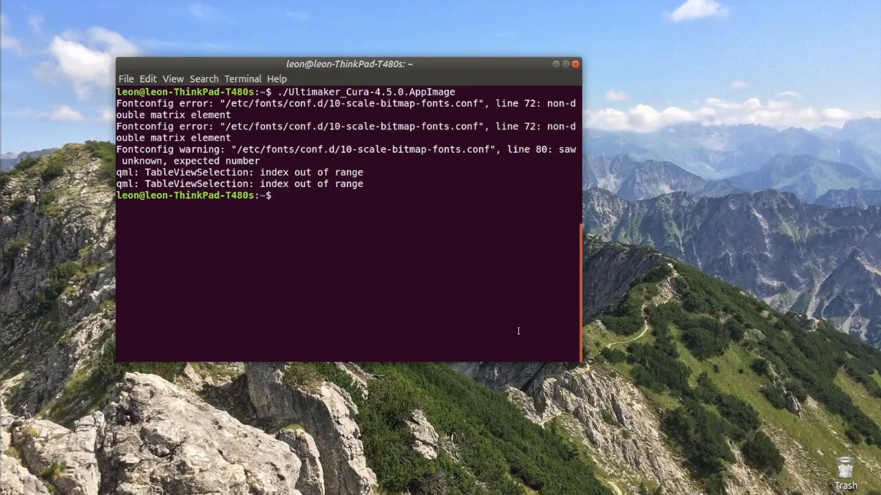
# - Relaunch Cura and open the manual OctoPrint instance form from Manage printers
pyautogui.press('Return')
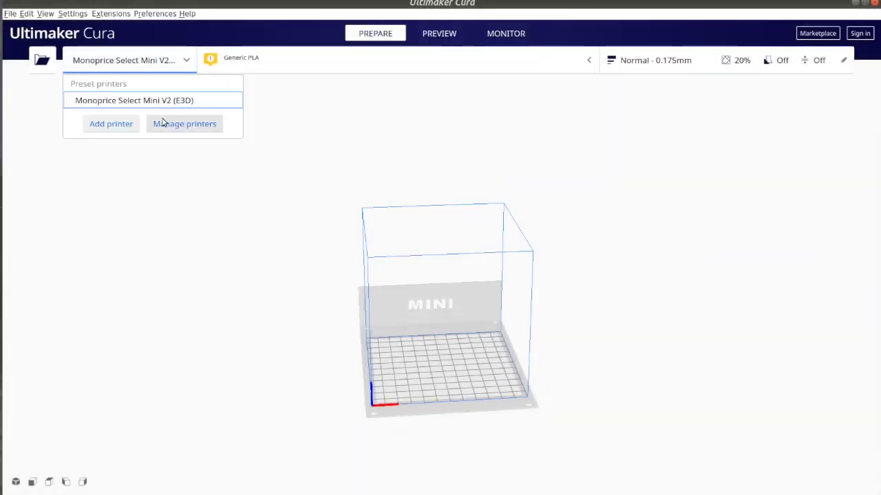
pyautogui.click(184, 123)
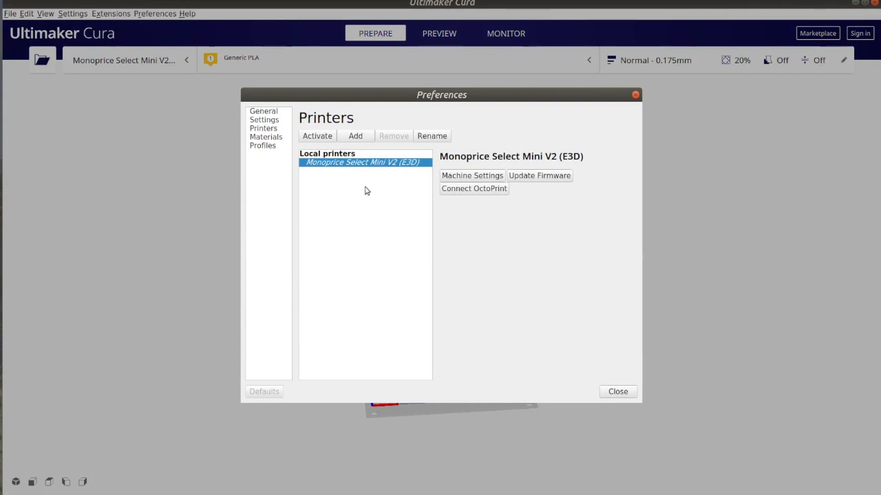
pyautogui.click(474, 188)
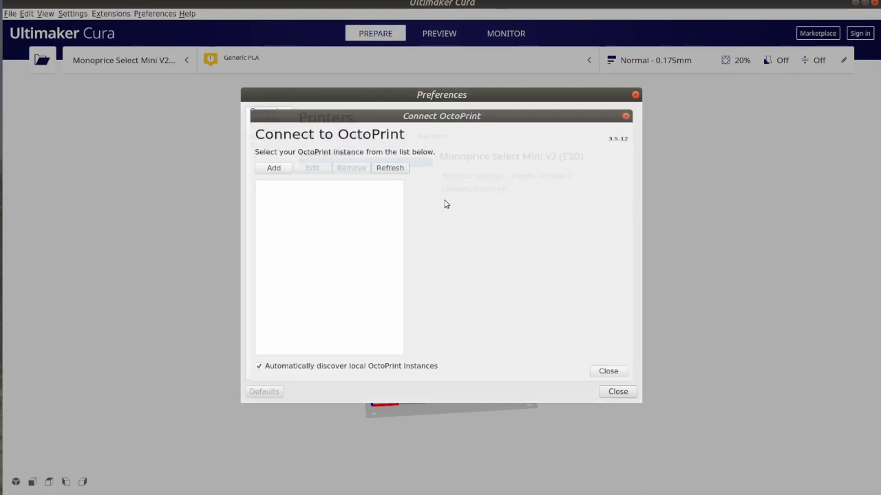
pyautogui.click(273, 168)
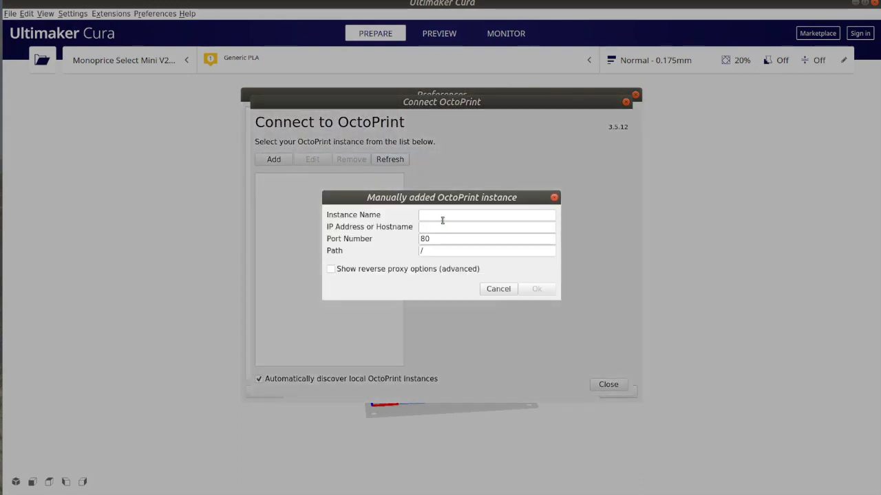
# - Add instance 'OctoPrint' at 192.168.4.25 for the Monoprice printer and close preferences
pyautogui.write('192.168.4.25')
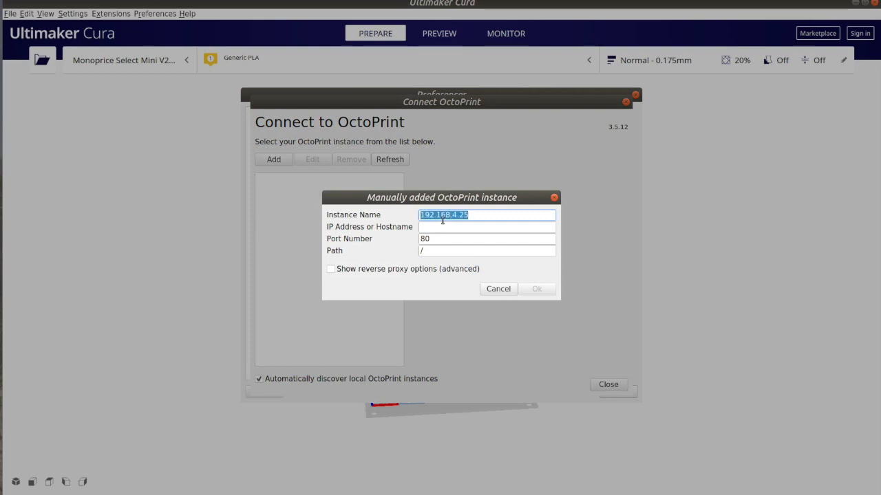
pyautogui.write('OctoPrint')
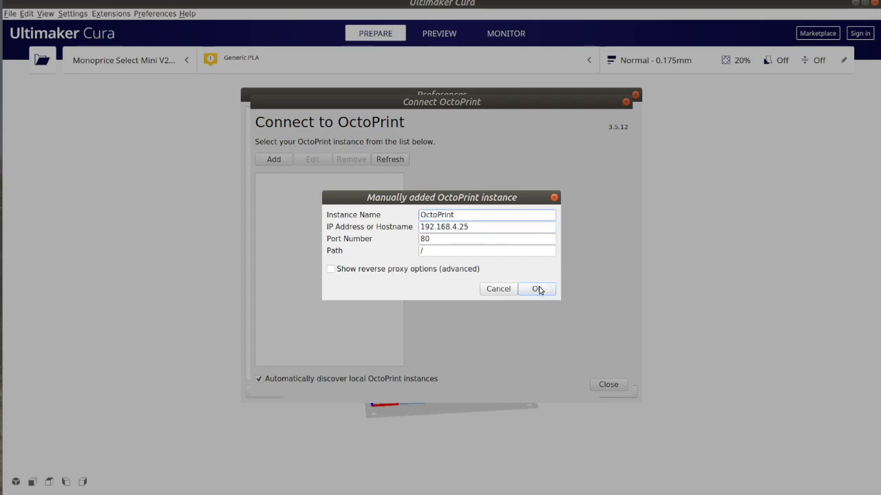
pyautogui.click(536, 289)
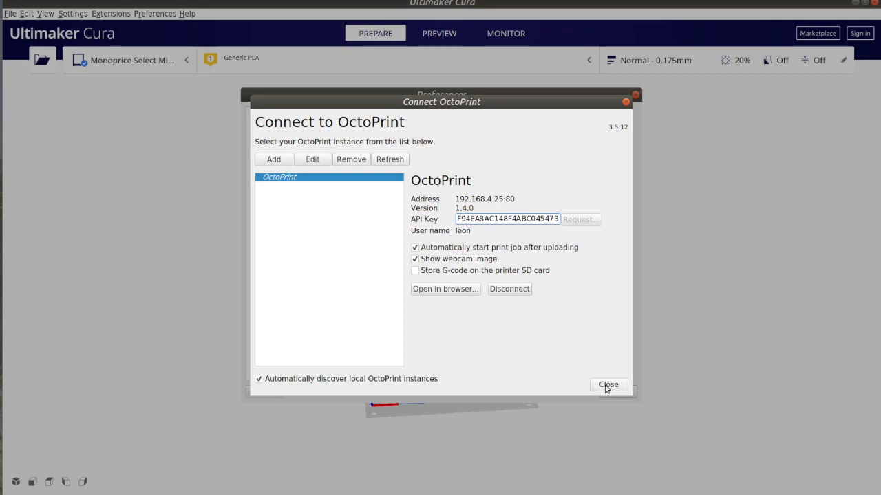
pyautogui.click(608, 385)
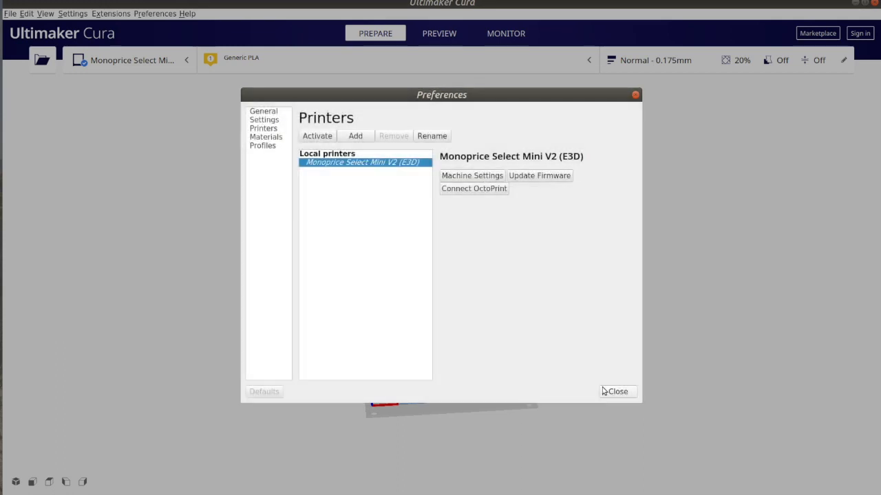
pyautogui.click(617, 392)
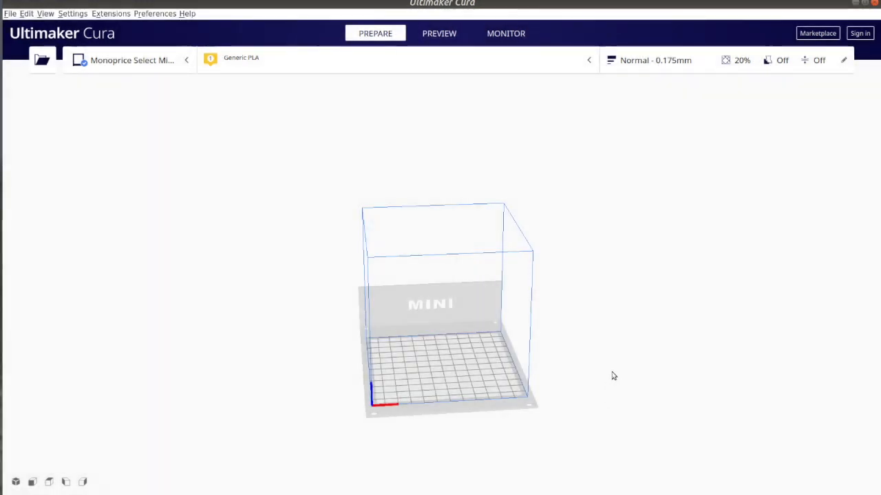
# - Show the webcam feed and temperatures in Monitor, then jog the print head along X
pyautogui.click(504, 33)
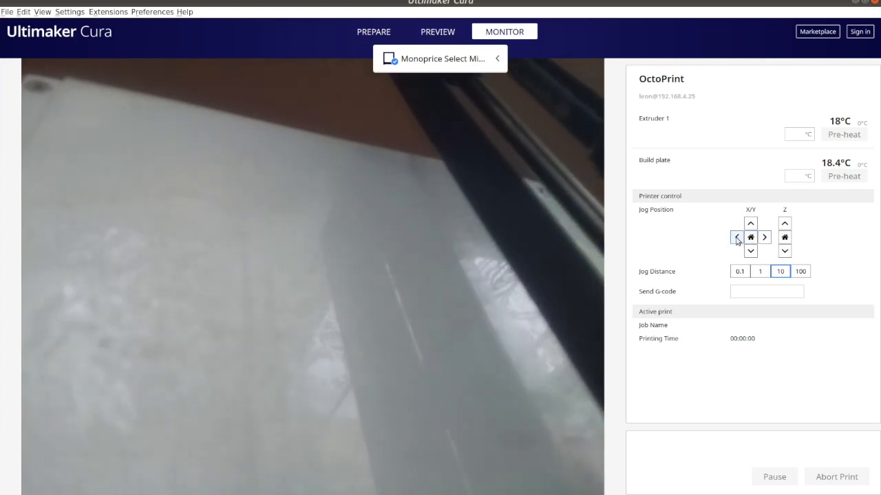
pyautogui.click(765, 238)
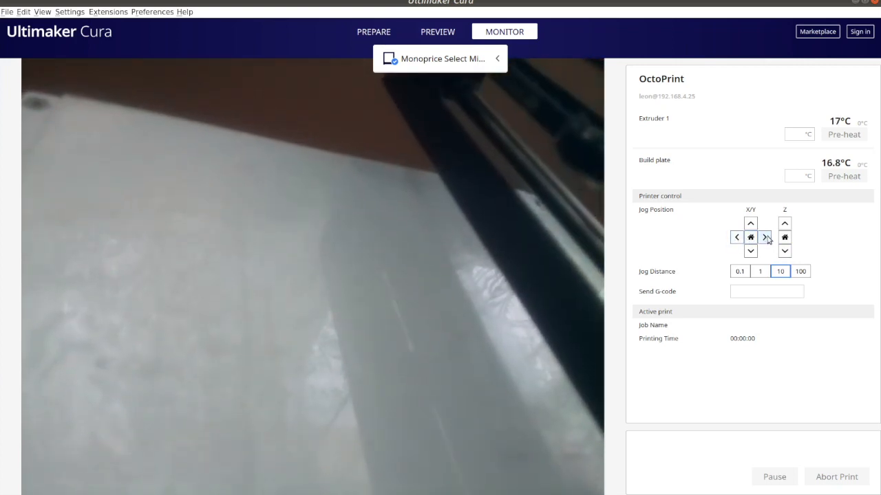